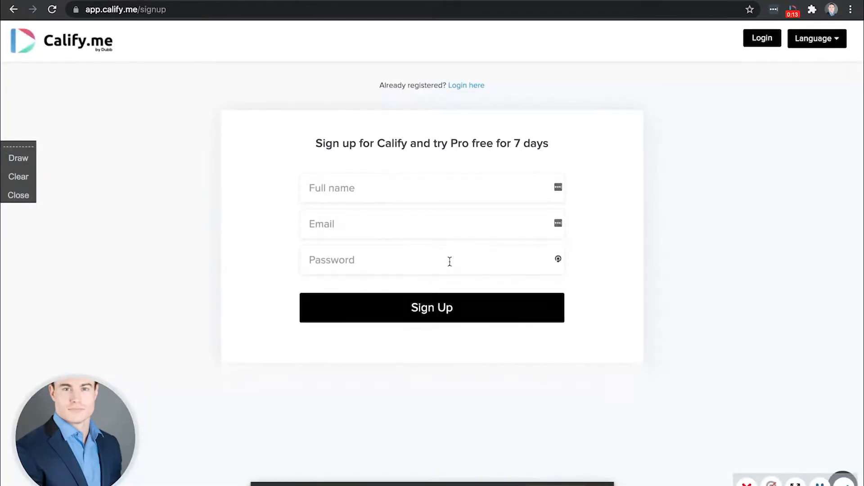
pyautogui.moveTo(359, 188)
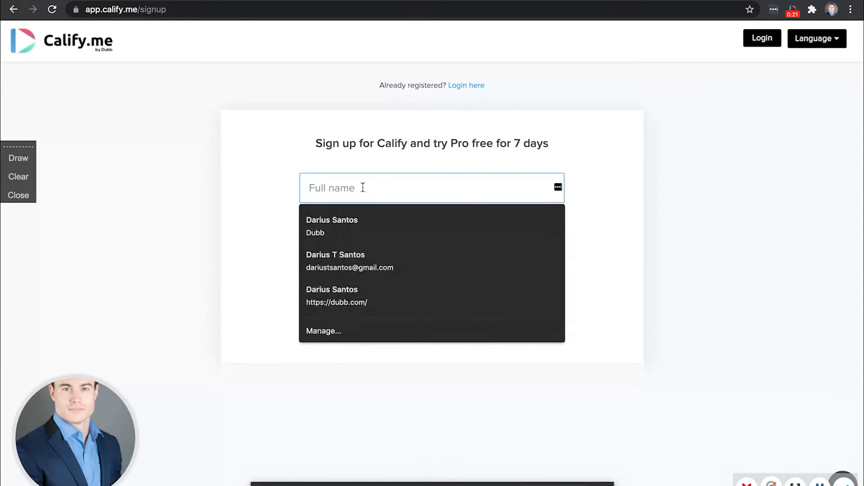
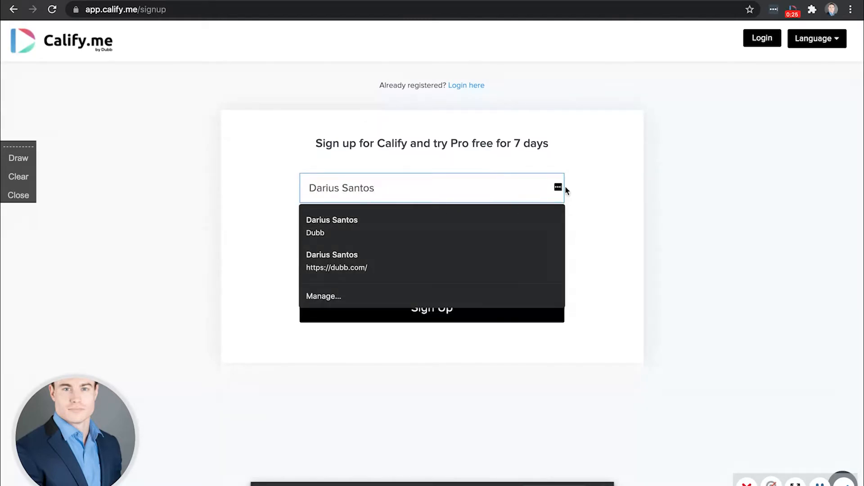
# - Create the account with full name 'Darius', an email address and a password
pyautogui.click(420, 224)
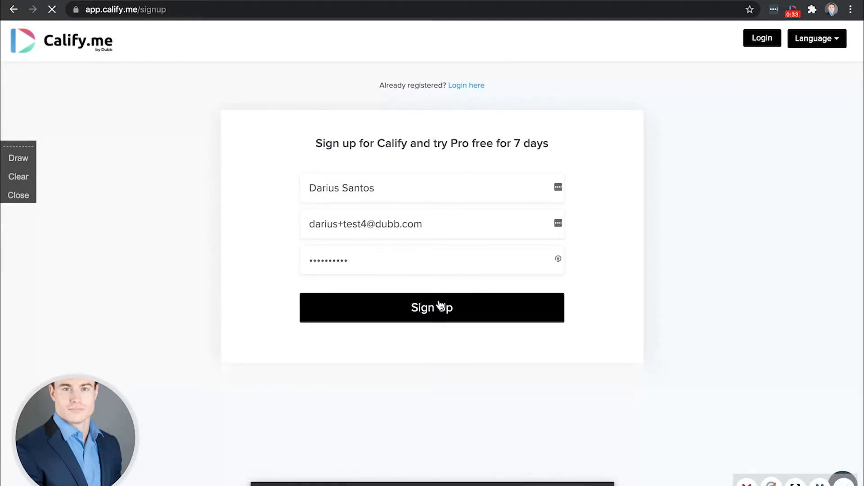
pyautogui.click(431, 307)
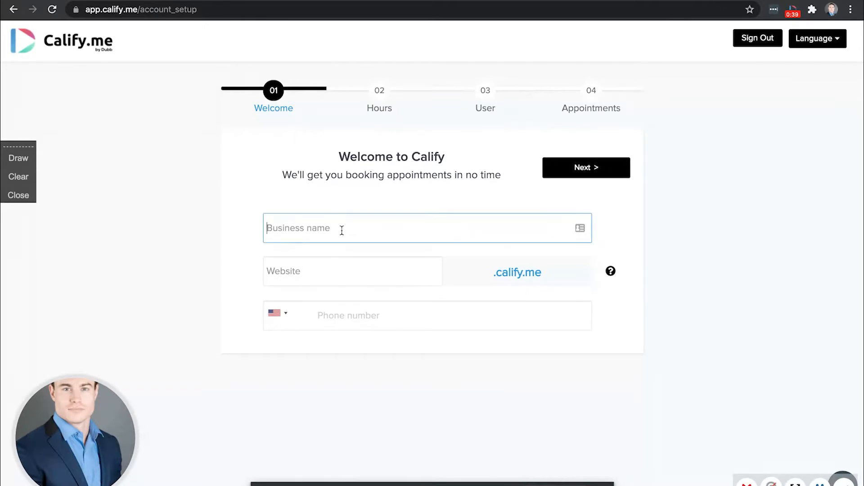
pyautogui.moveTo(344, 269)
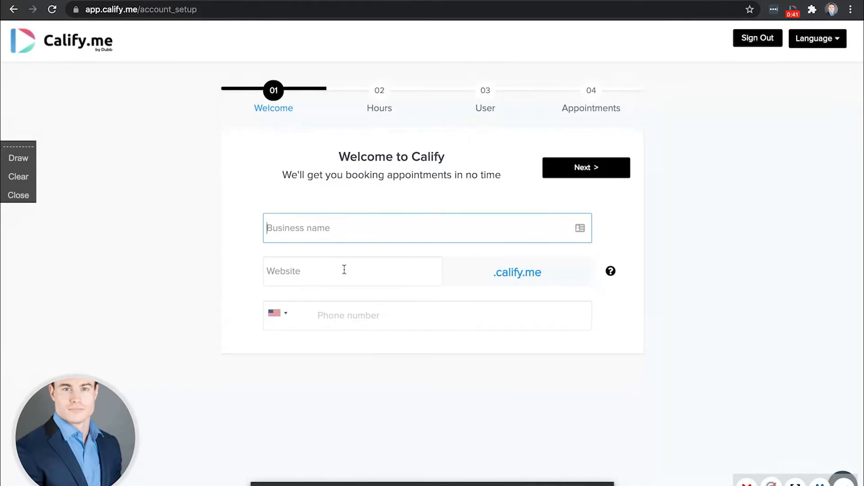
pyautogui.moveTo(309, 274)
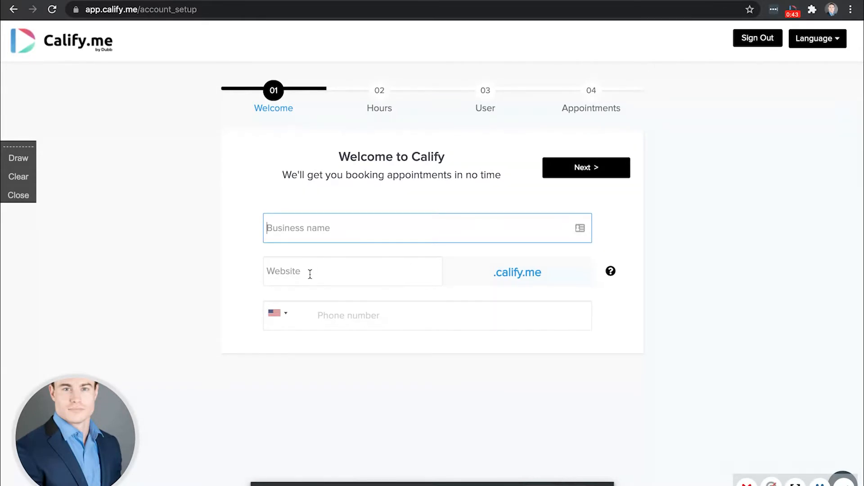
# - Enter the business name, booking subdomain 'dubbtest4' and phone number, then continue
pyautogui.write('dubbtest4')
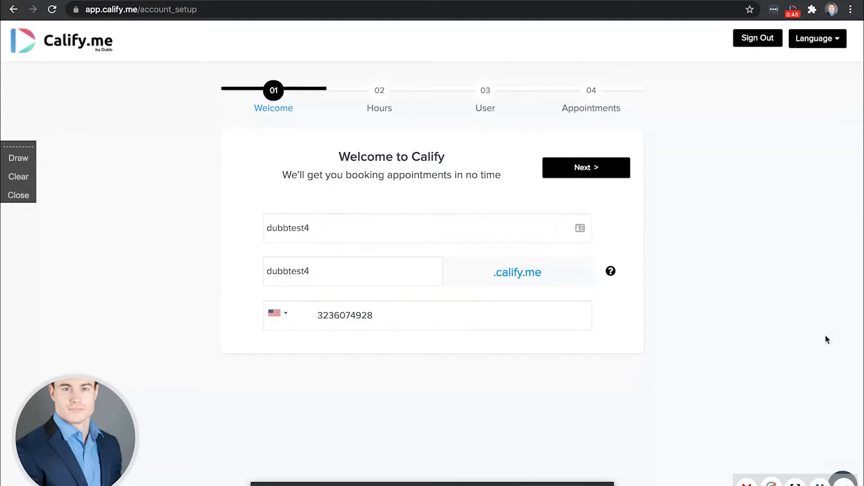
pyautogui.click(586, 167)
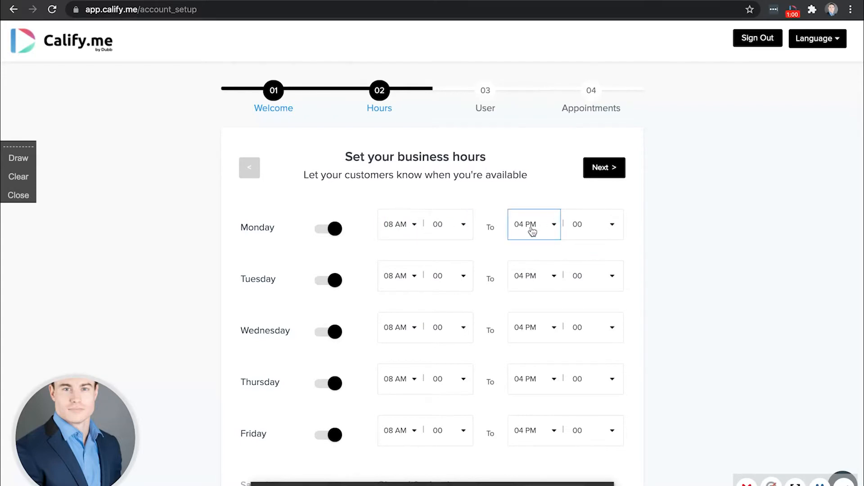
# - Keep business hours at Monday–Friday, 08 AM to 04 PM, and continue to the users step
pyautogui.click(447, 224)
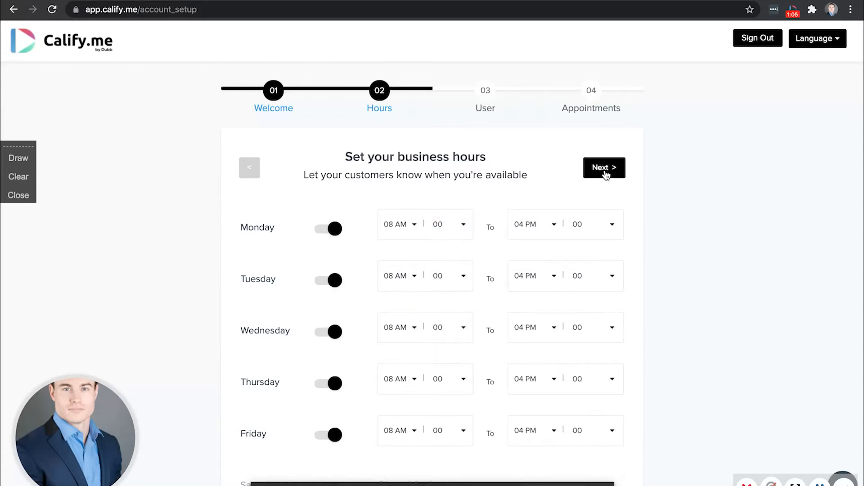
pyautogui.click(603, 168)
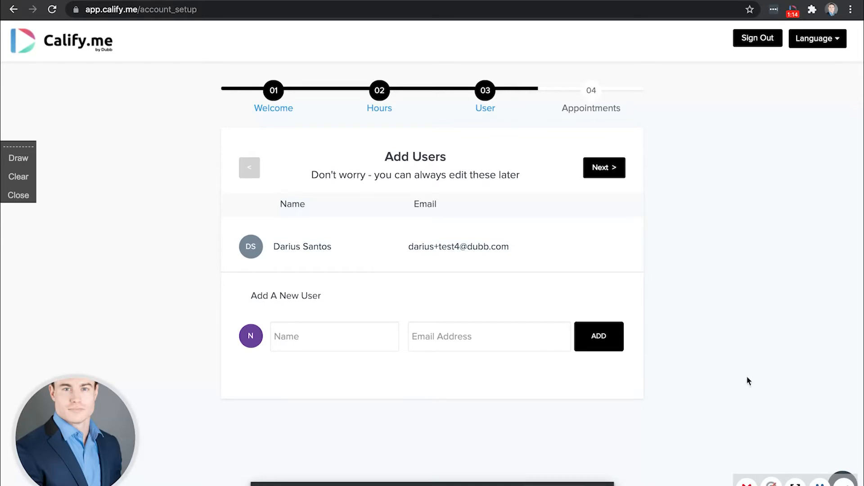
# - Keep the single existing user and continue to appointment types
pyautogui.click(604, 168)
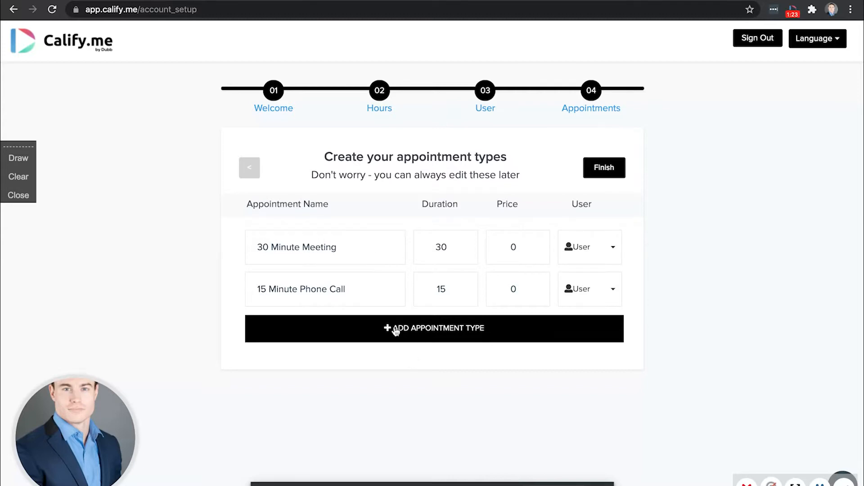
# - Finish setup with the 30 Minute Meeting and 15 Minute Phone Call appointment types
pyautogui.click(434, 328)
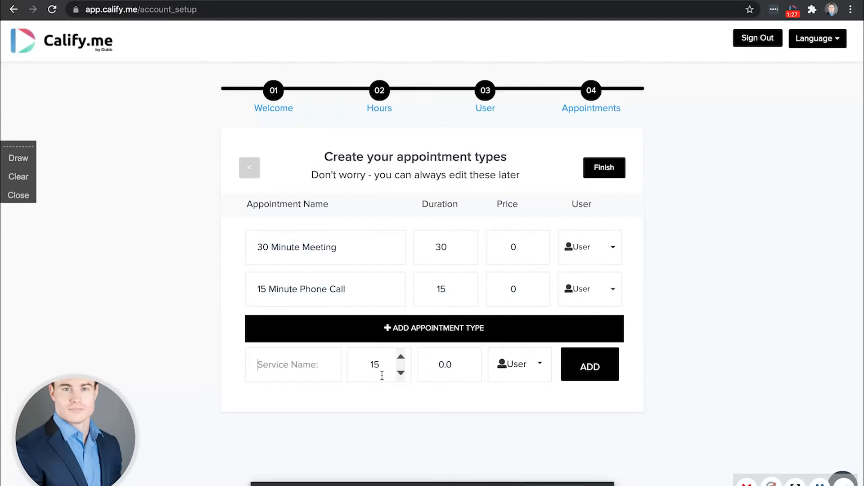
pyautogui.moveTo(485, 385)
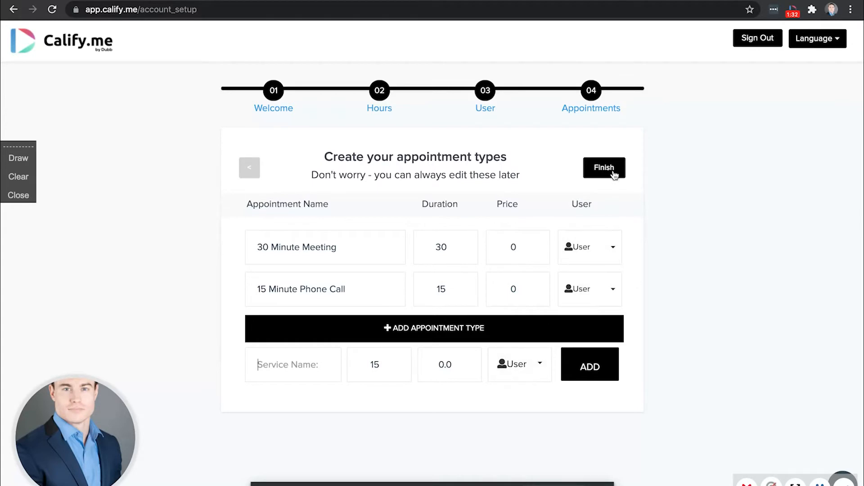
pyautogui.click(604, 167)
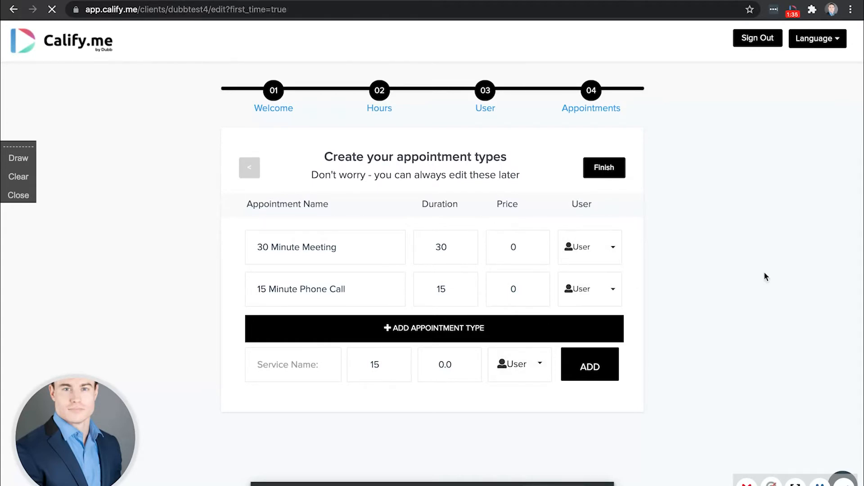
# - Review the account's company details, booking page address and contact info
pyautogui.click(603, 167)
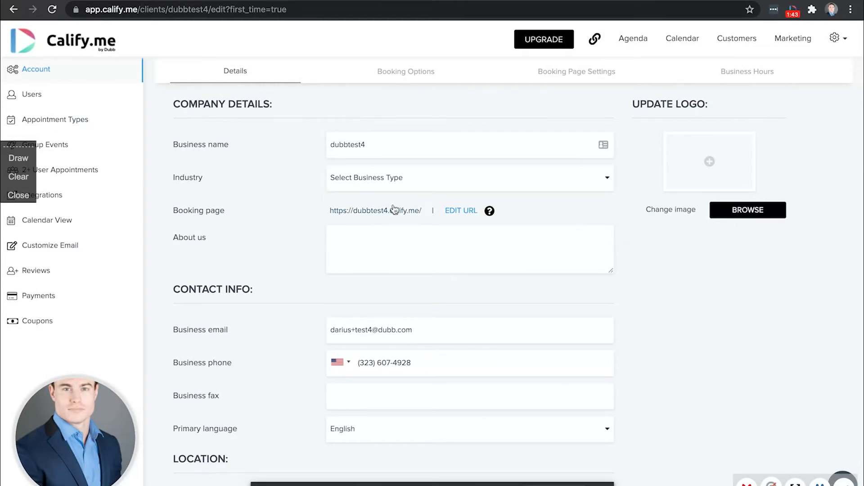
pyautogui.scroll(-3)
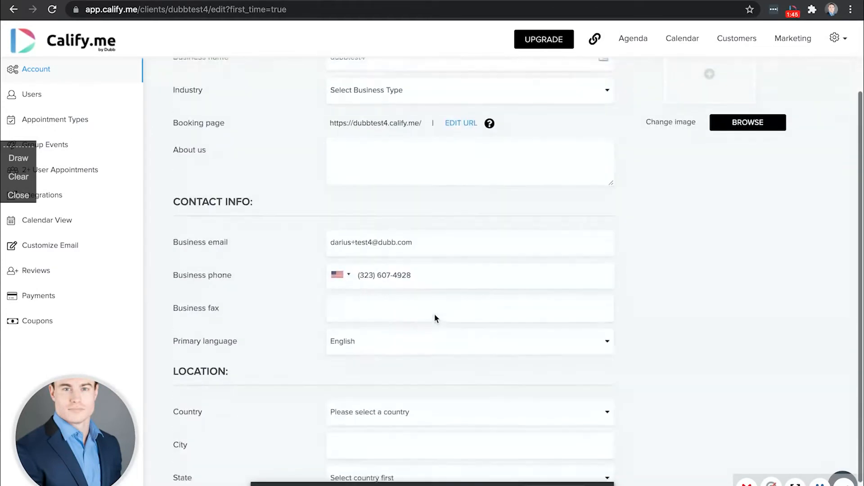
pyautogui.scroll(-3)
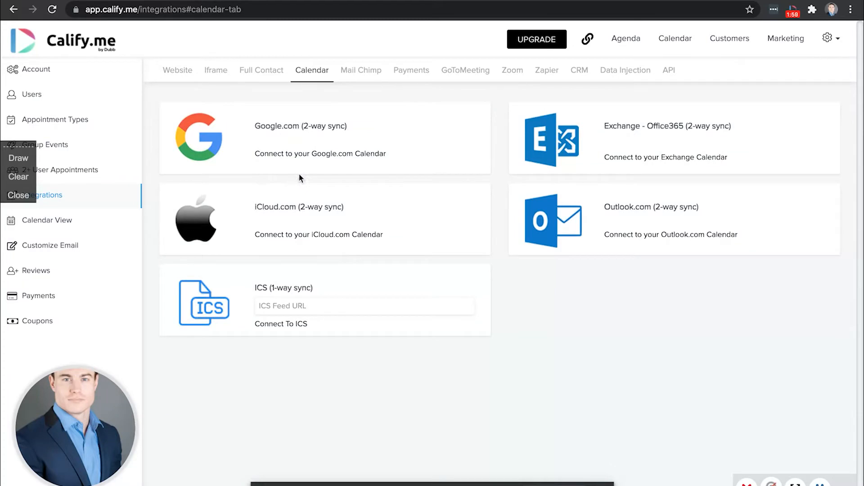
pyautogui.moveTo(308, 159)
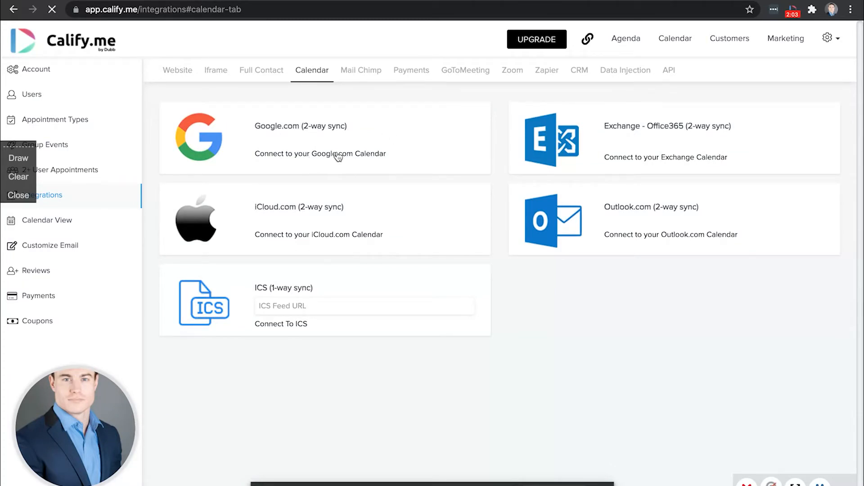
# - Link the Google account through Cronofy and allow it calendar access
pyautogui.click(320, 154)
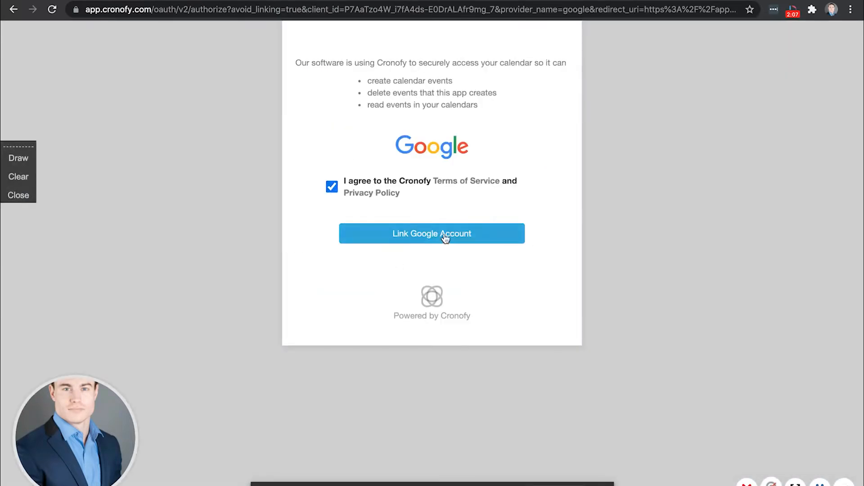
pyautogui.click(432, 233)
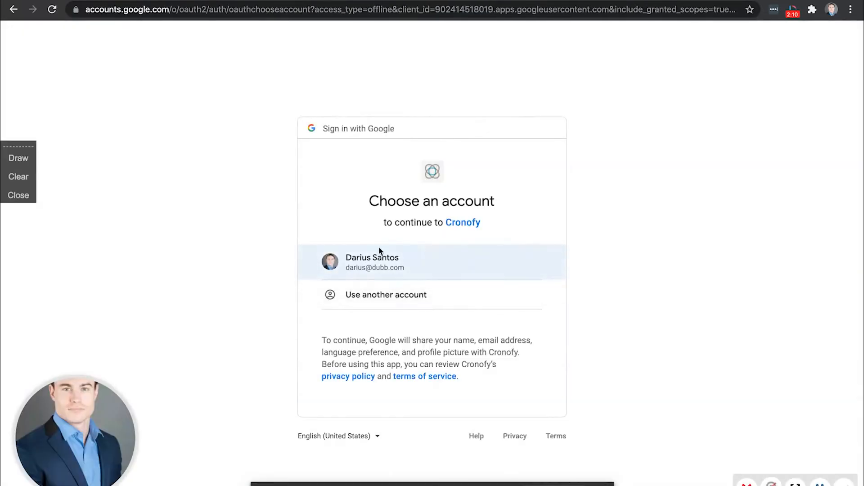
pyautogui.click(372, 262)
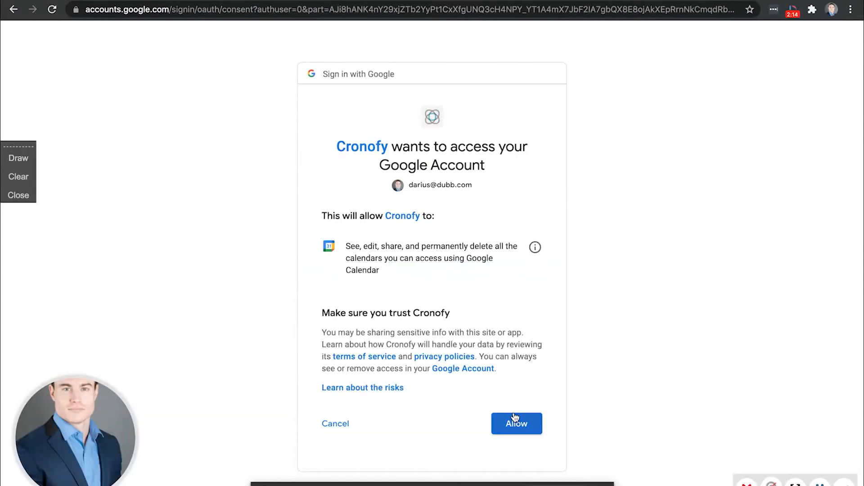
pyautogui.click(516, 423)
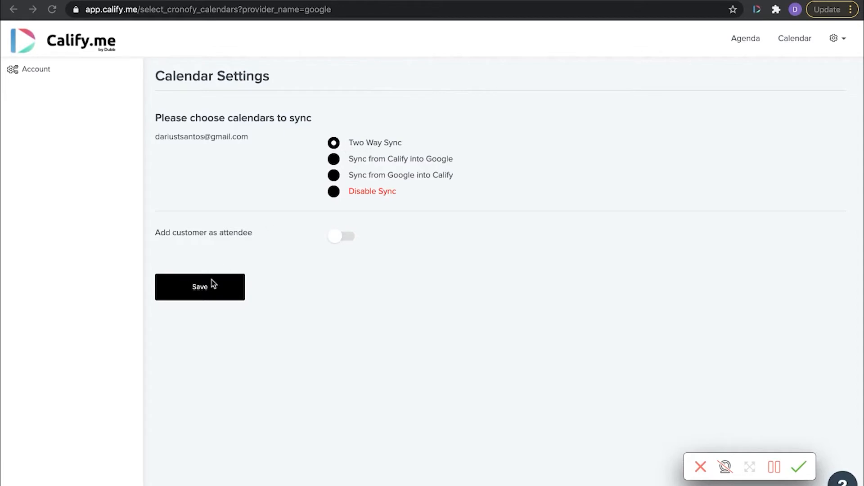
# - Save the two-way calendar sync settings and return to the calendar integrations list
pyautogui.click(200, 287)
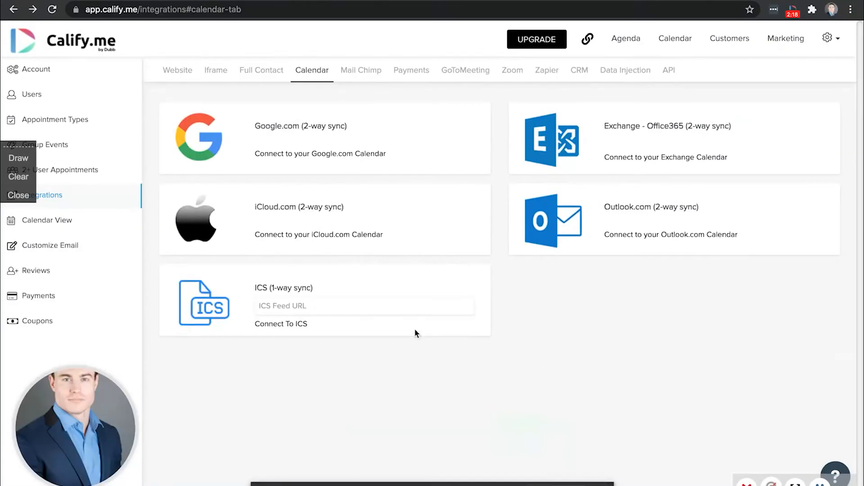
pyautogui.moveTo(439, 353)
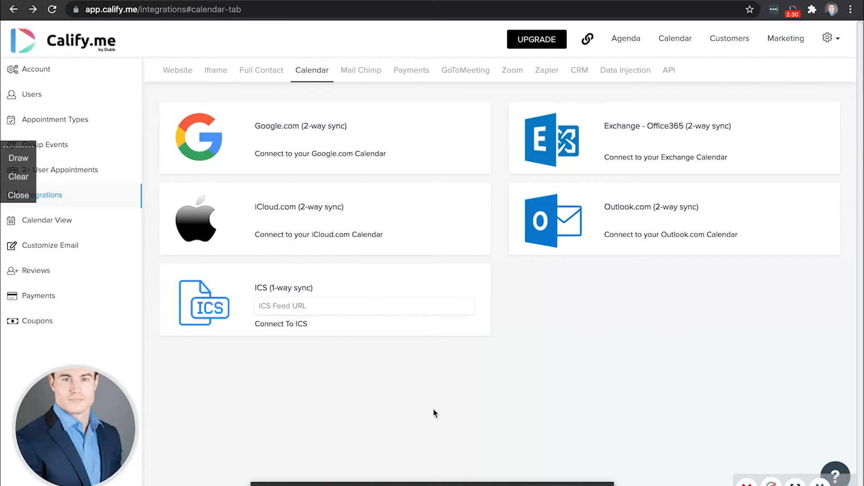
pyautogui.moveTo(534, 375)
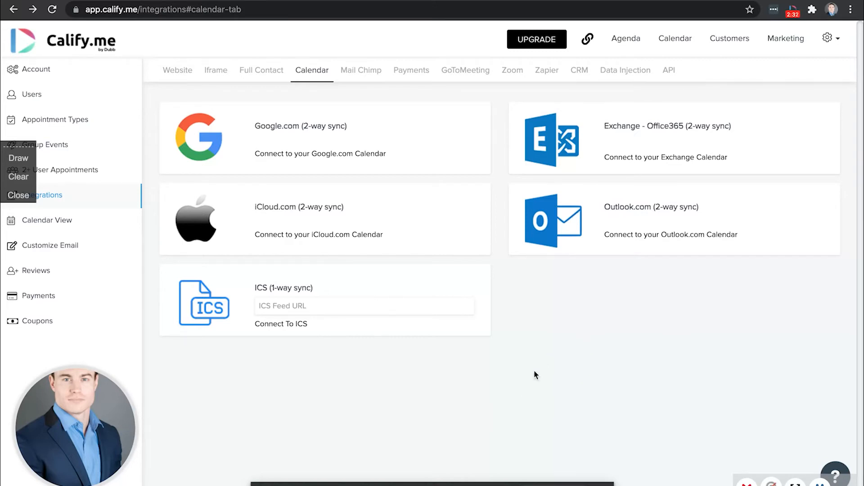
pyautogui.moveTo(330, 168)
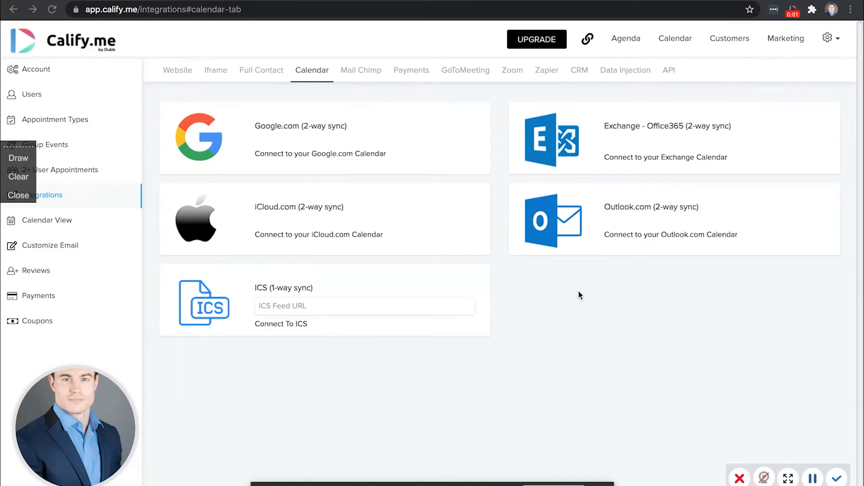
pyautogui.moveTo(465, 114)
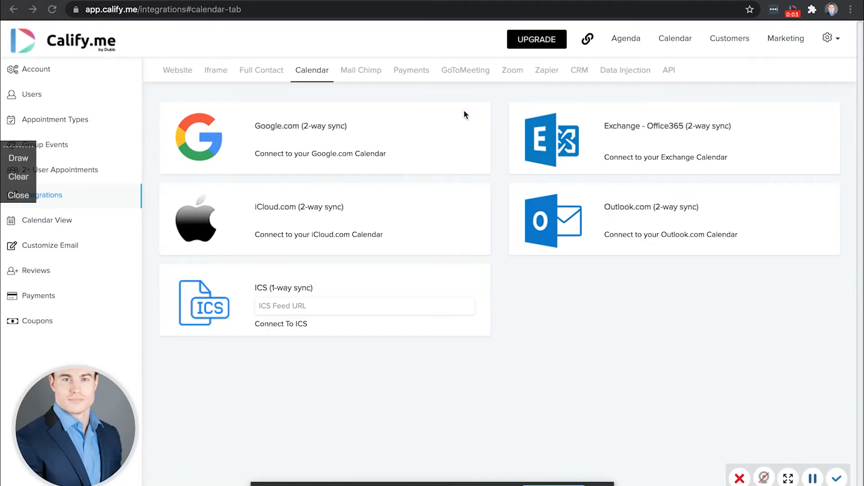
pyautogui.moveTo(512, 75)
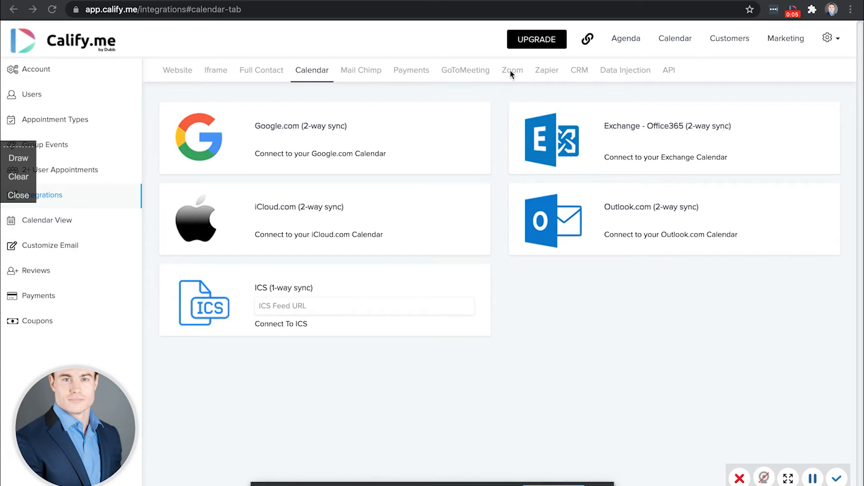
# - Authorize the Zoom integration, approving Calify.me's access on zoom.us
pyautogui.click(511, 70)
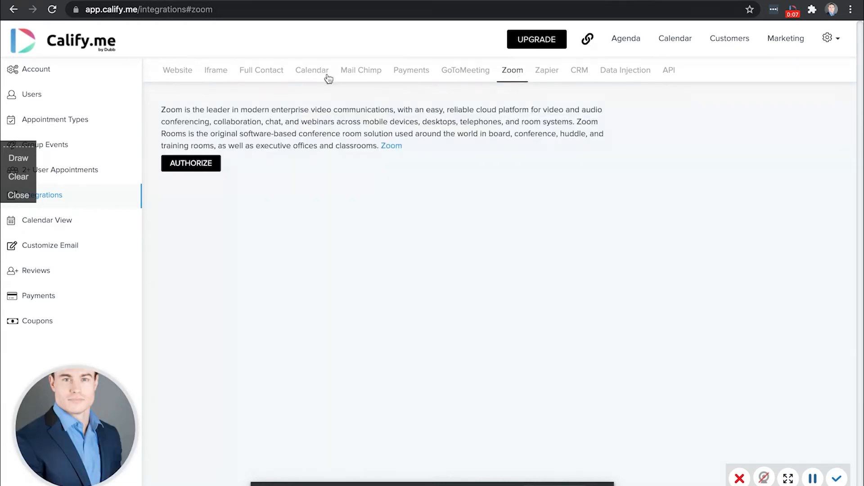
pyautogui.click(190, 163)
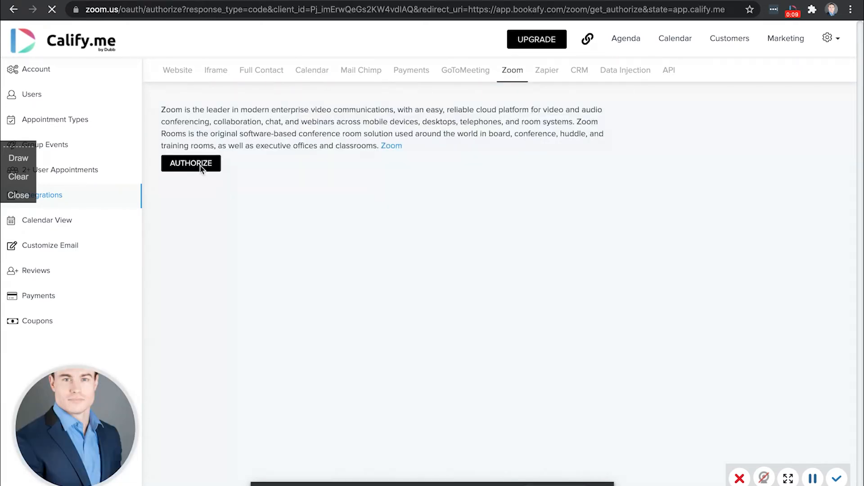
pyautogui.click(191, 163)
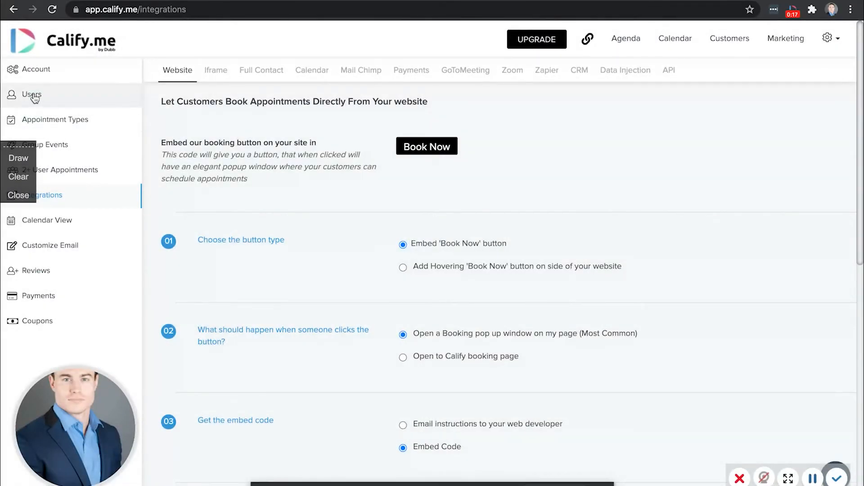
# - View the Users page, look at the add-user form and close it without changes
pyautogui.click(31, 95)
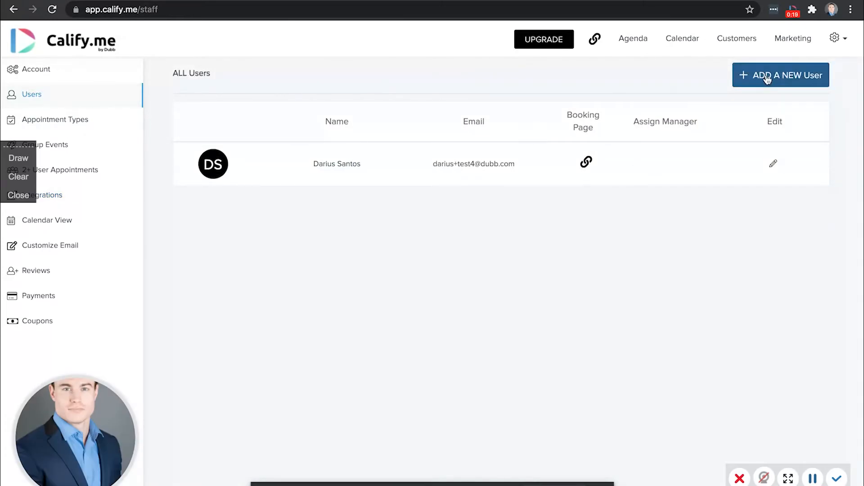
pyautogui.click(780, 74)
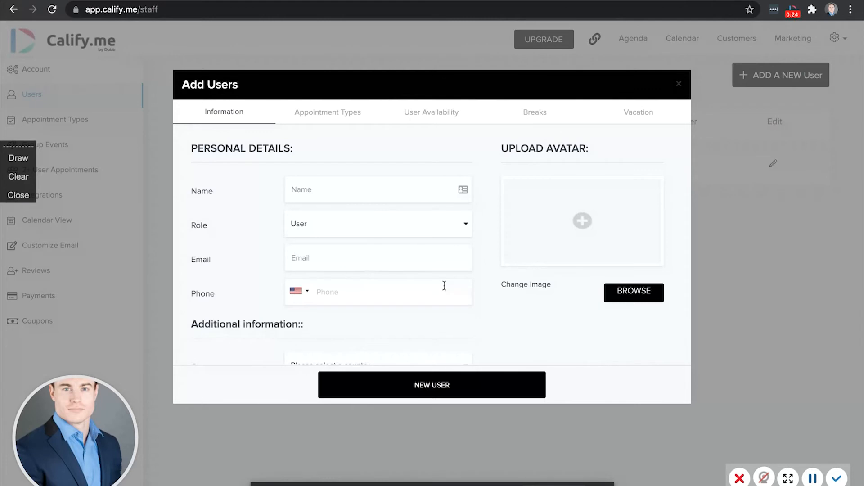
pyautogui.moveTo(734, 191)
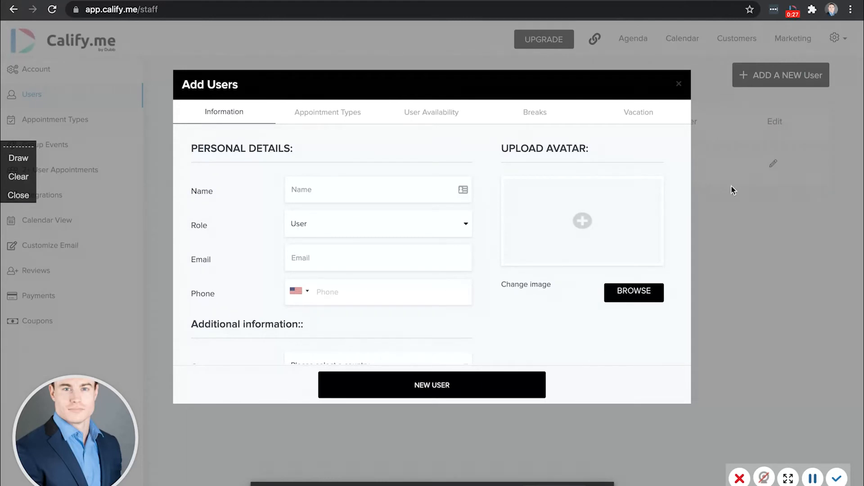
pyautogui.click(679, 84)
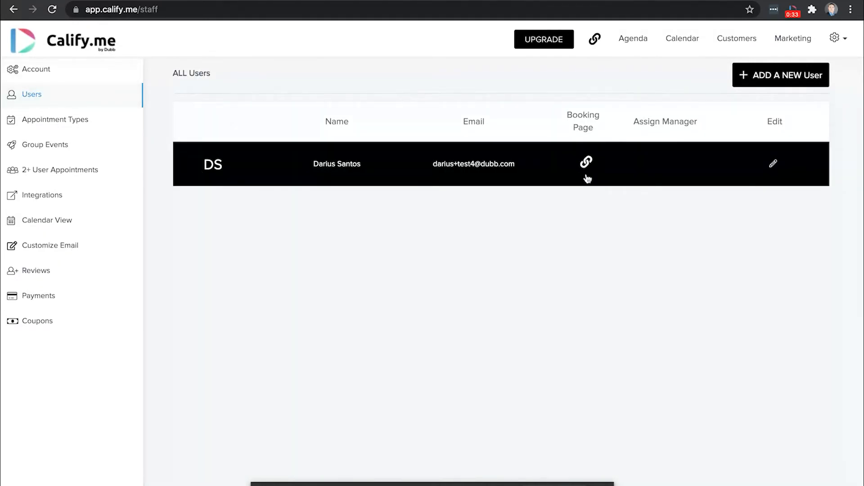
pyautogui.moveTo(295, 197)
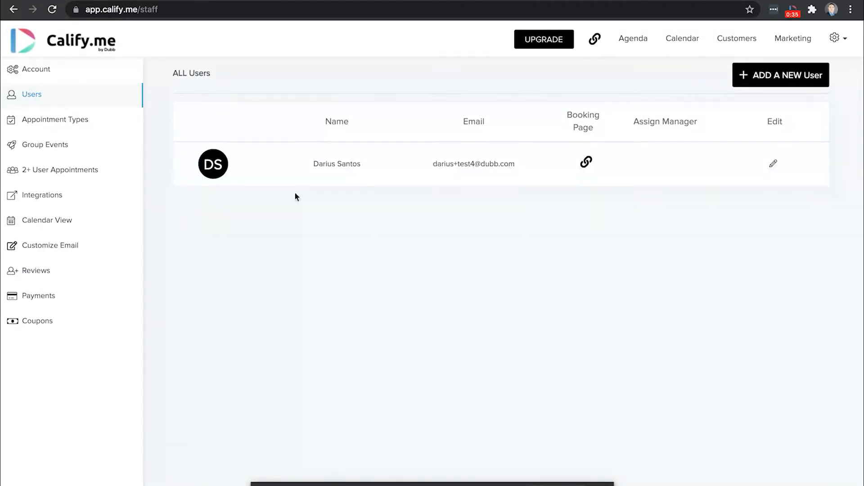
pyautogui.click(586, 162)
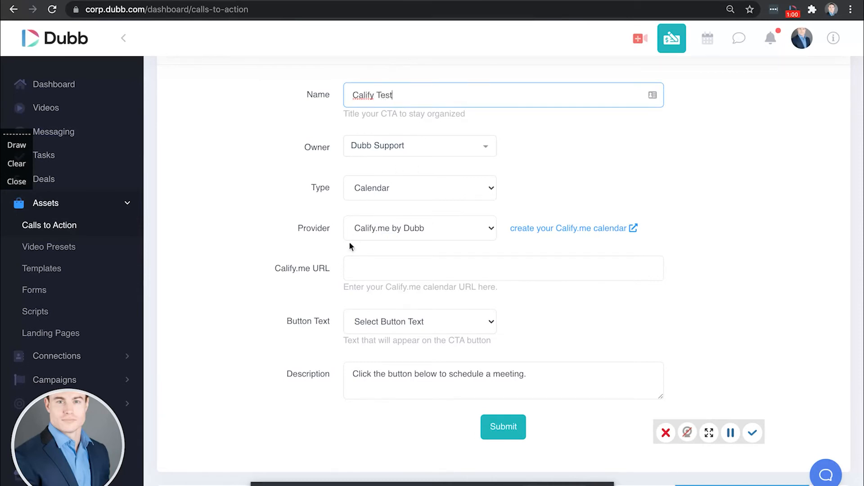
pyautogui.moveTo(384, 240)
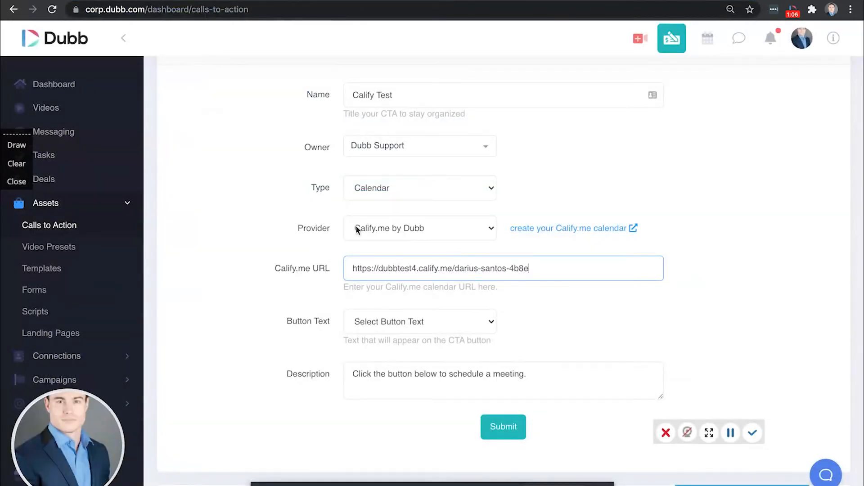
# - Choose the personalized 'Book a Time with…' button label and submit the Calify Test call-to-action
pyautogui.click(419, 321)
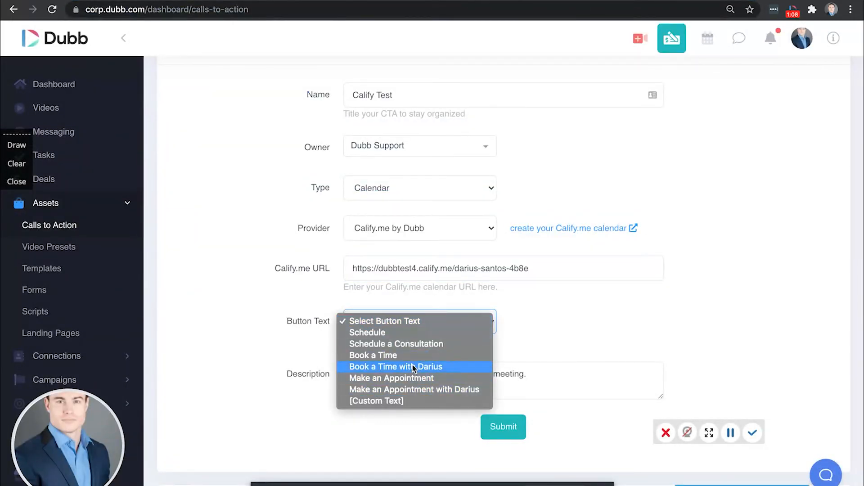
pyautogui.click(396, 366)
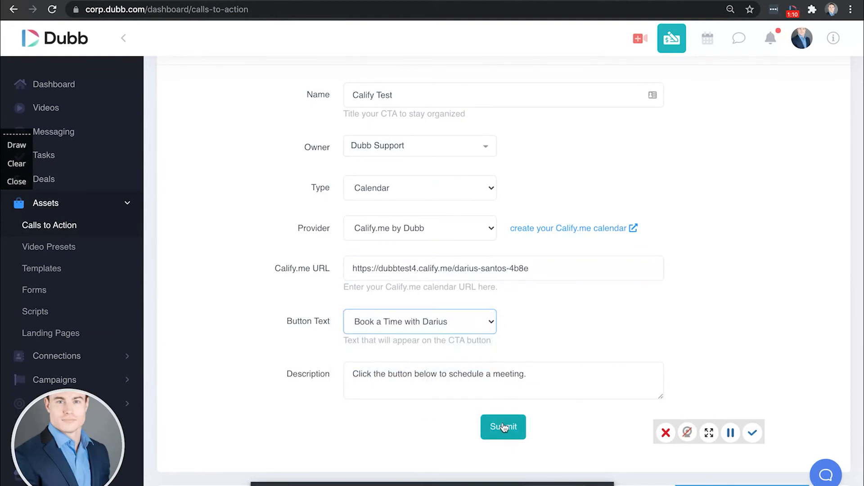
pyautogui.click(503, 427)
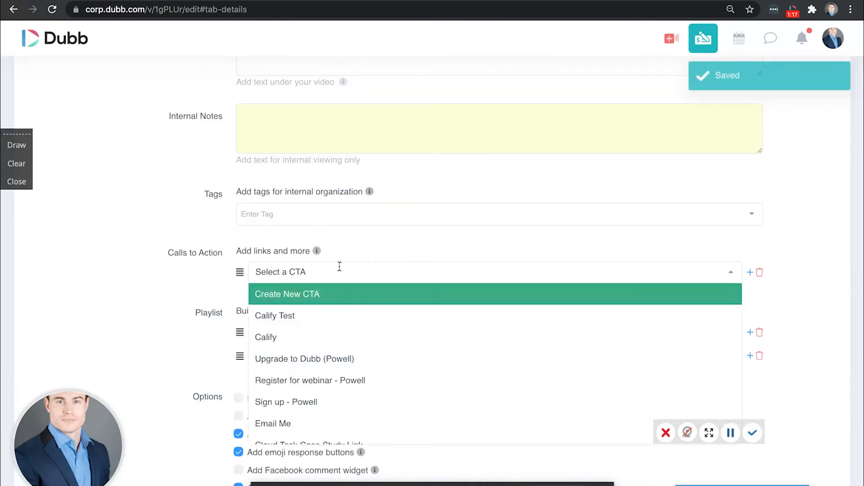
# - Attach the Calify Test booking CTA to the Dubb video
pyautogui.click(275, 315)
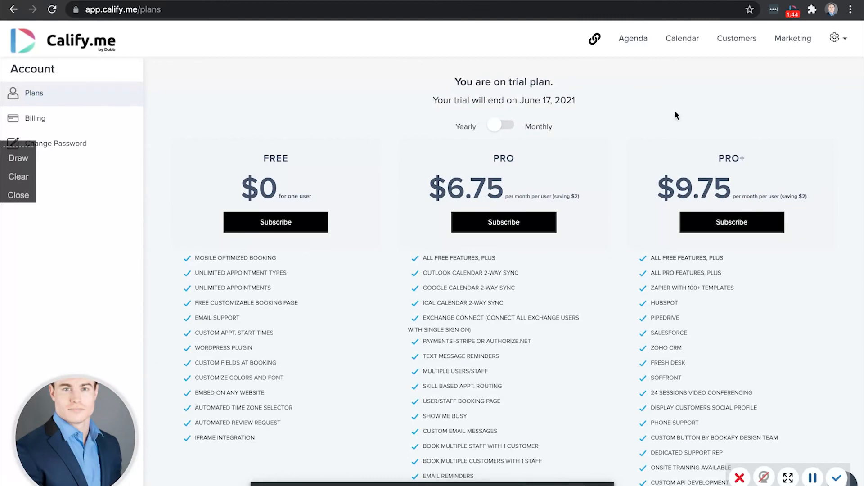
# - Scroll through the Free, Pro and Pro+ plan feature lists
pyautogui.scroll(-3)
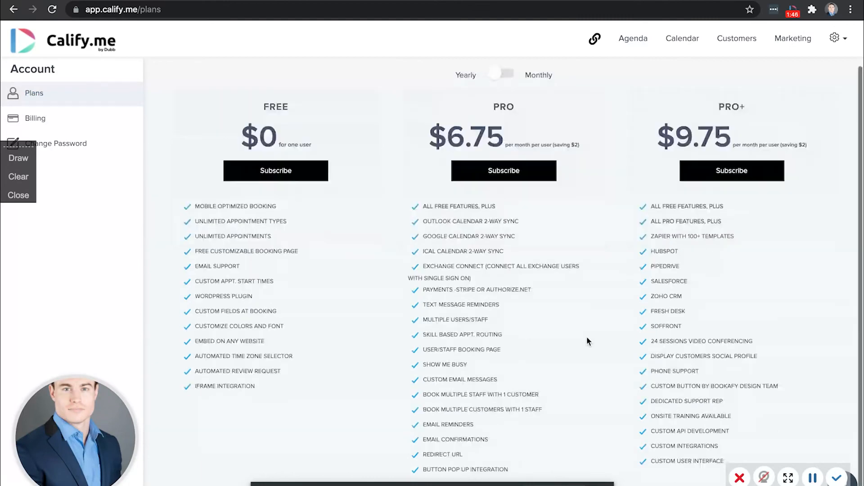
pyautogui.scroll(-3)
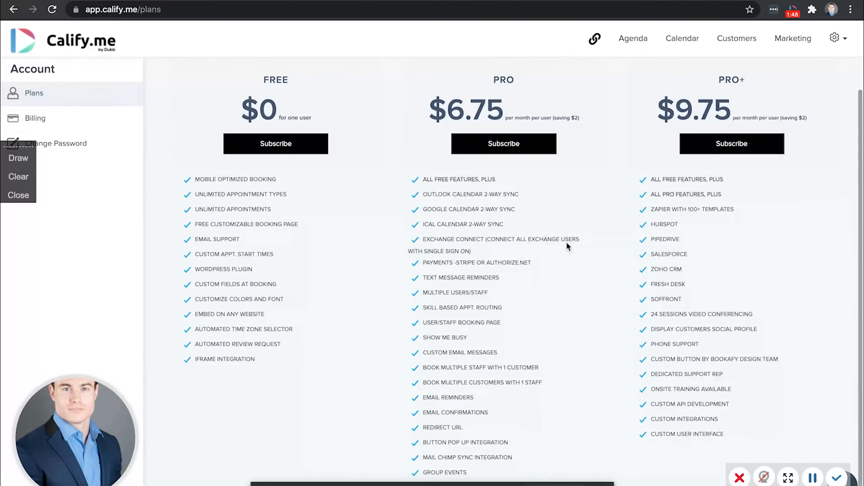